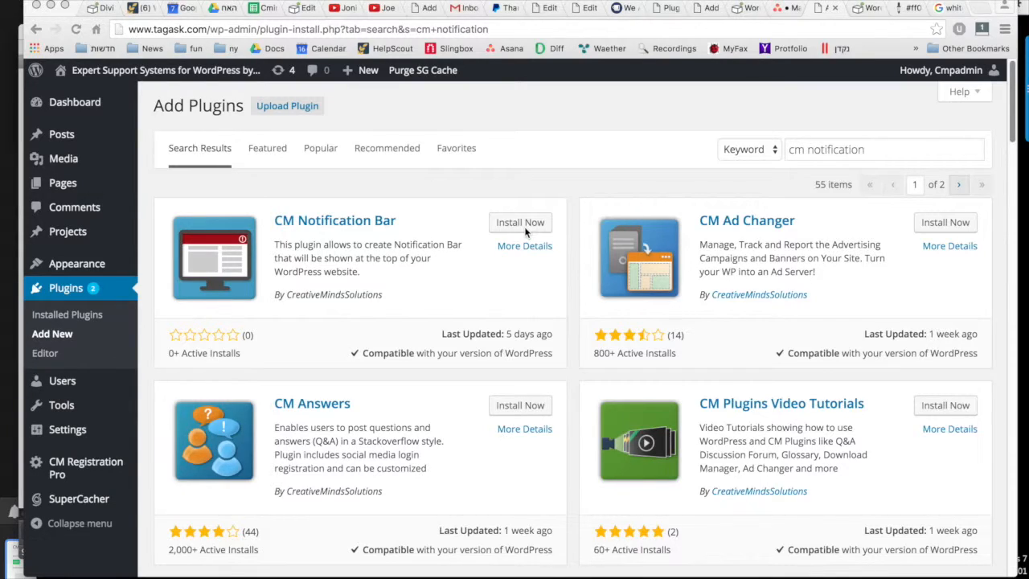
# Step: Install the CM Notification Bar plugin from the results and trigger its activation
pyautogui.click(520, 222)
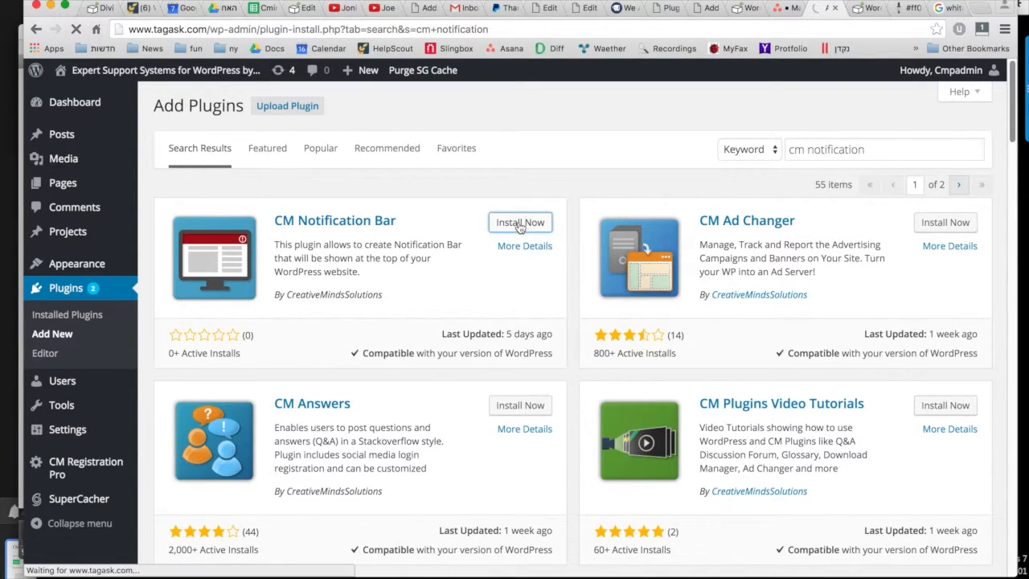
pyautogui.click(521, 222)
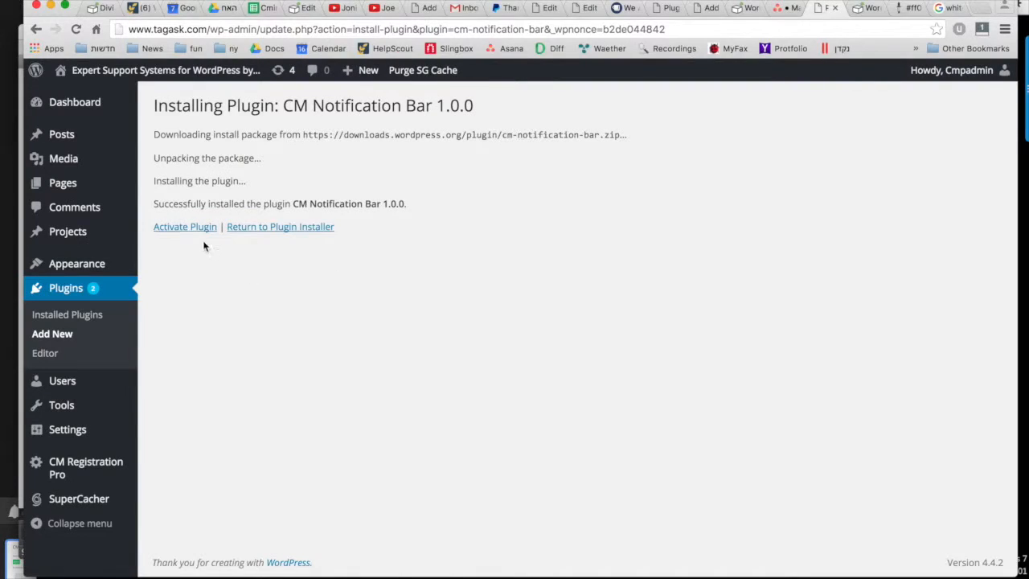
pyautogui.click(184, 225)
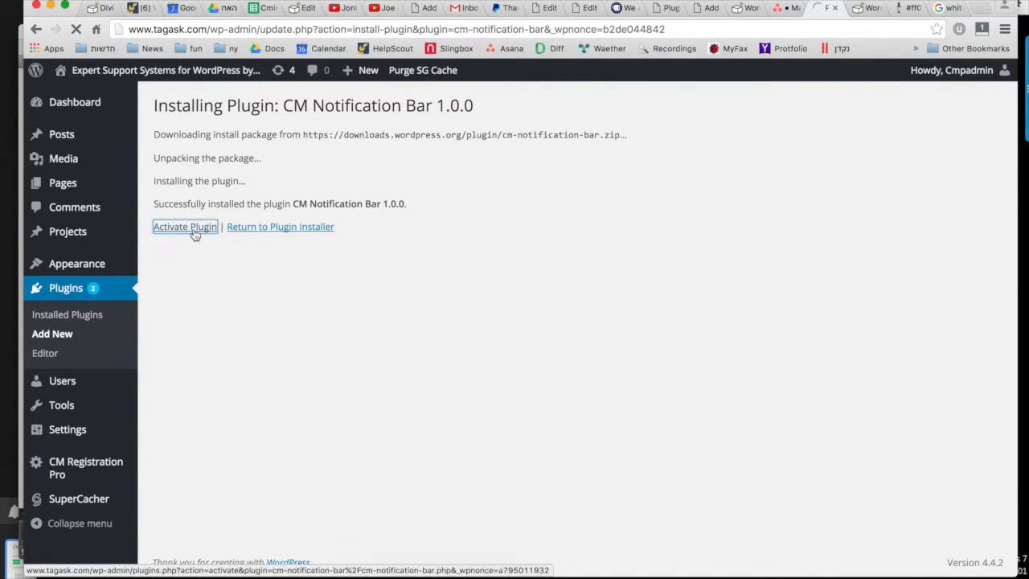
# Step: Finish activation and view the Plugin Usage Instructions on the settings page
pyautogui.click(185, 225)
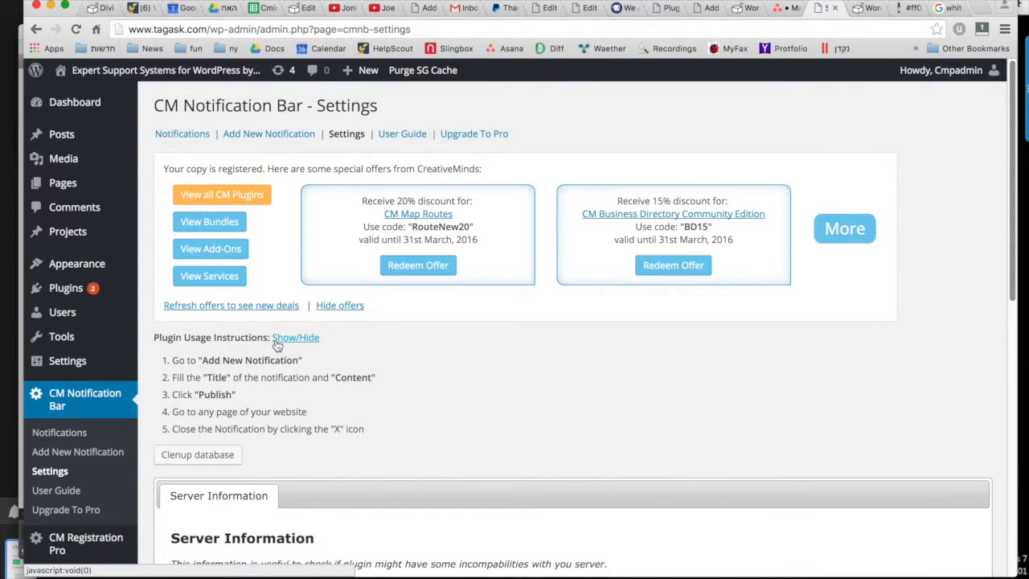
pyautogui.scroll(-3)
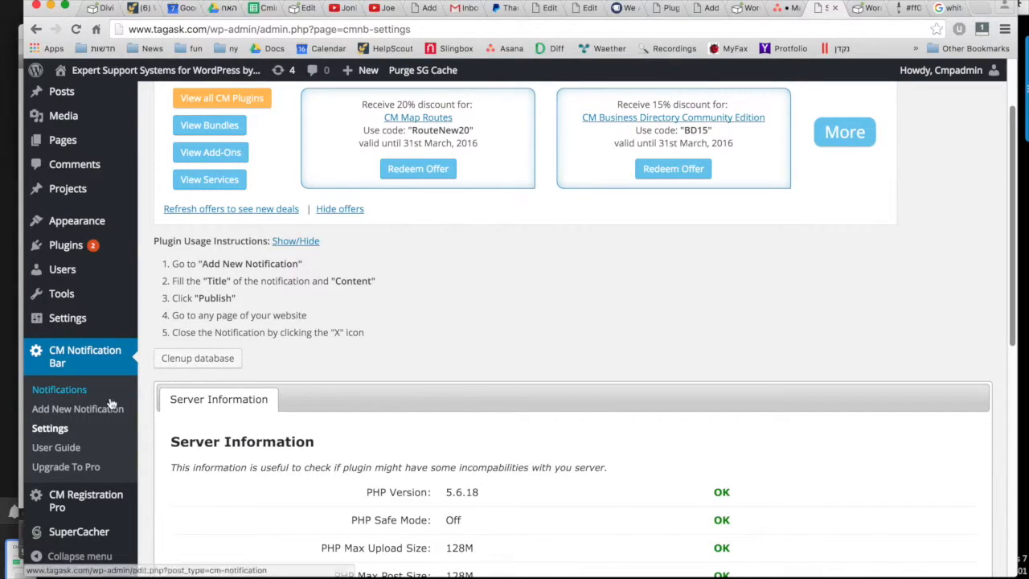
# Step: Add a new notification titled 'First Notification Bar'
pyautogui.click(77, 408)
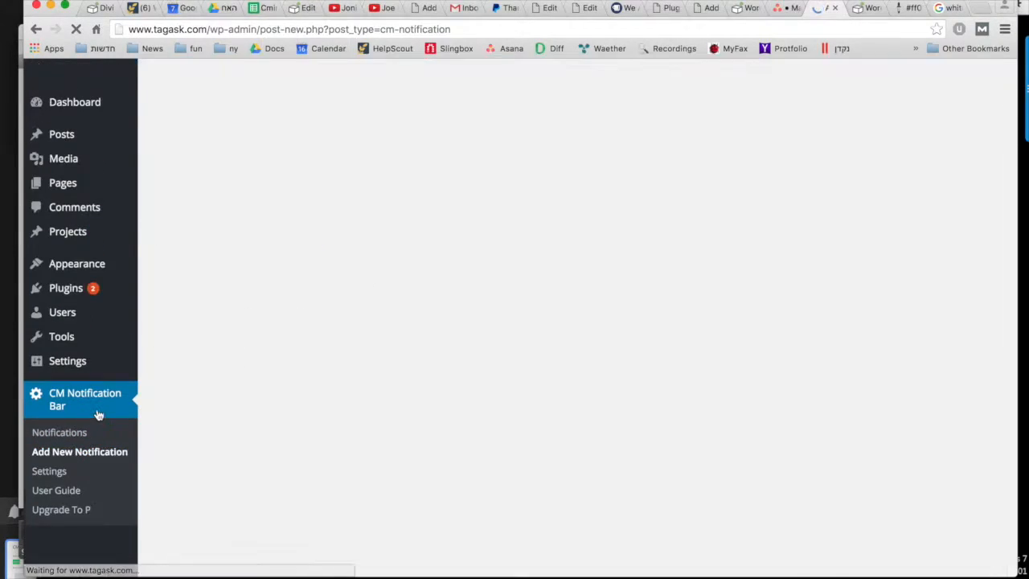
pyautogui.click(80, 450)
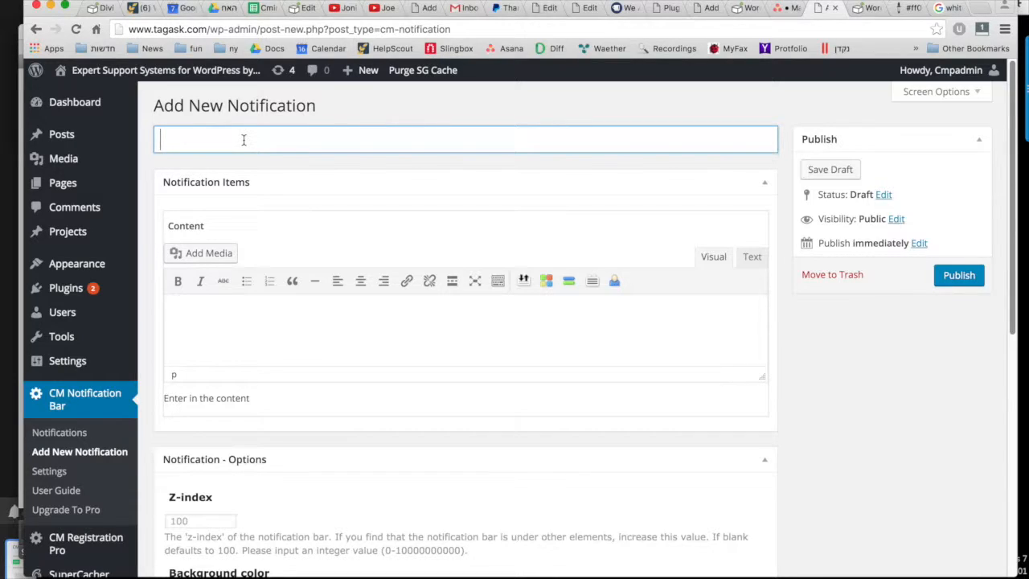
pyautogui.write('First')
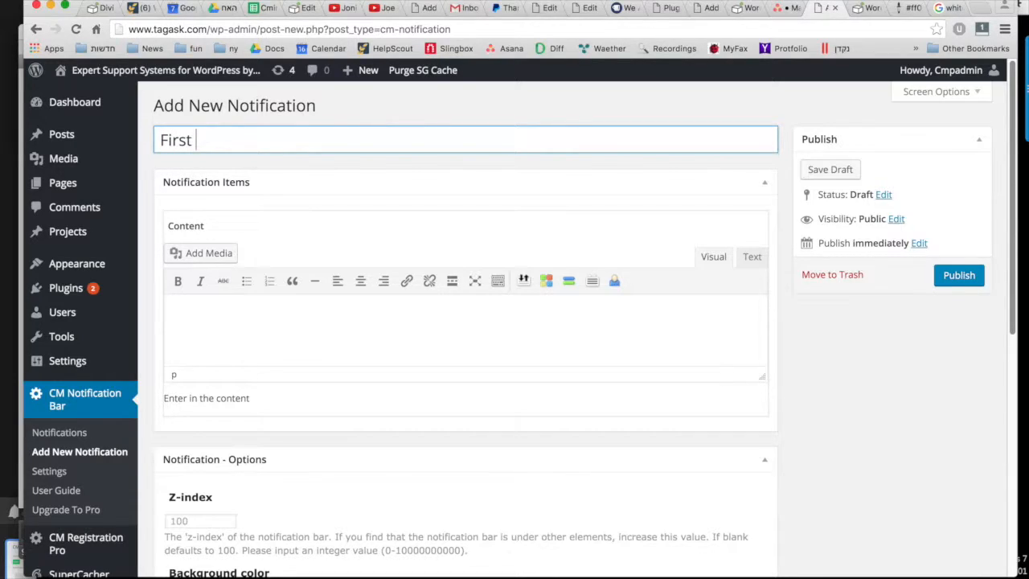
pyautogui.write('Notification Bar')
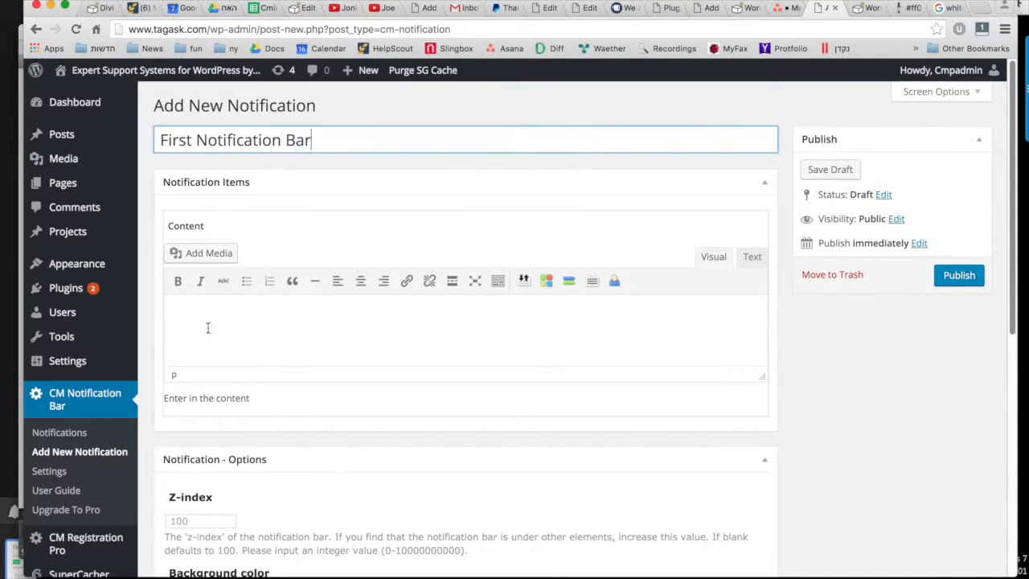
# Step: Enter the content 'SALE - 10% on all our products'
pyautogui.click(273, 333)
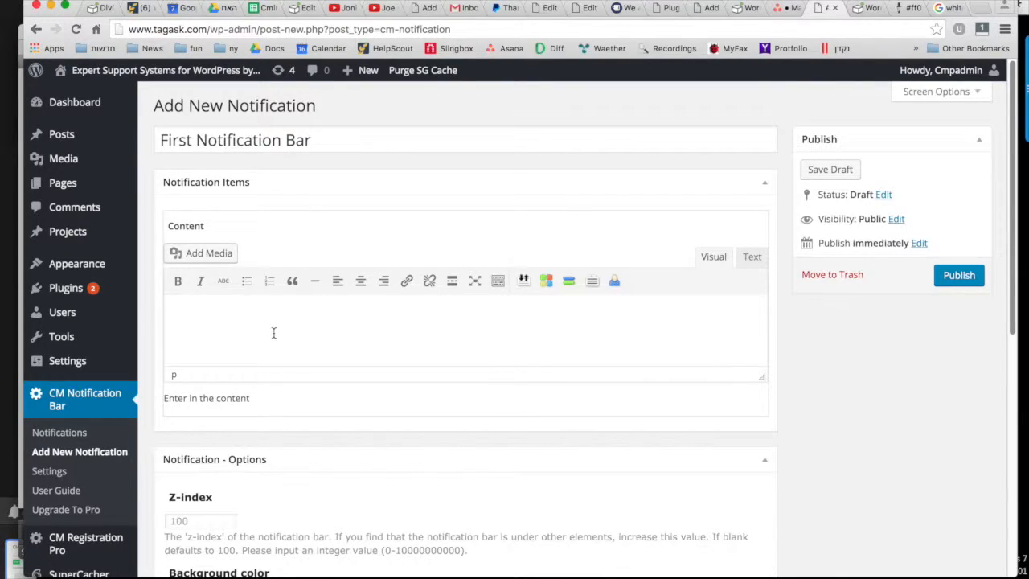
pyautogui.write('SALE -')
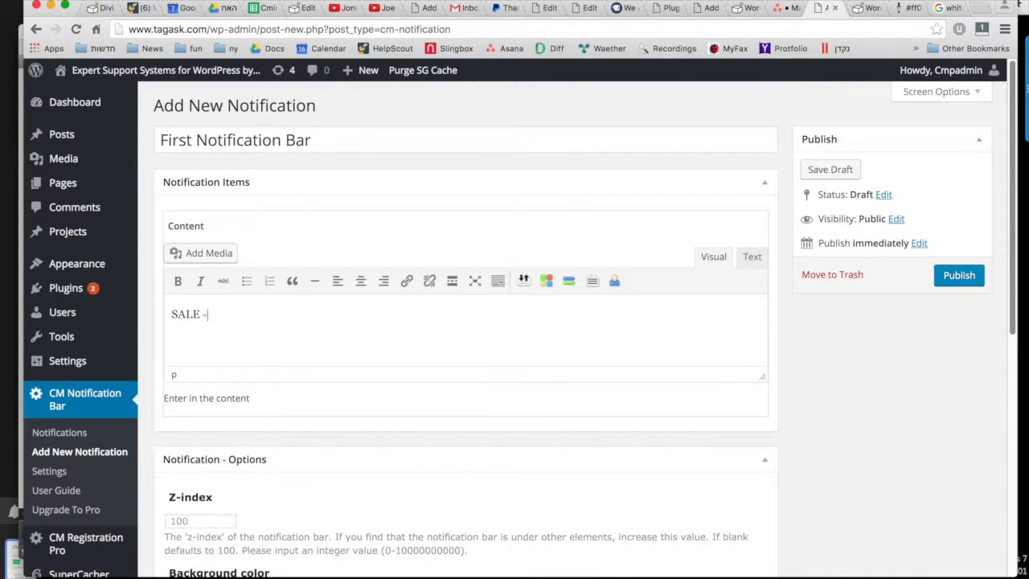
pyautogui.write('10% on a')
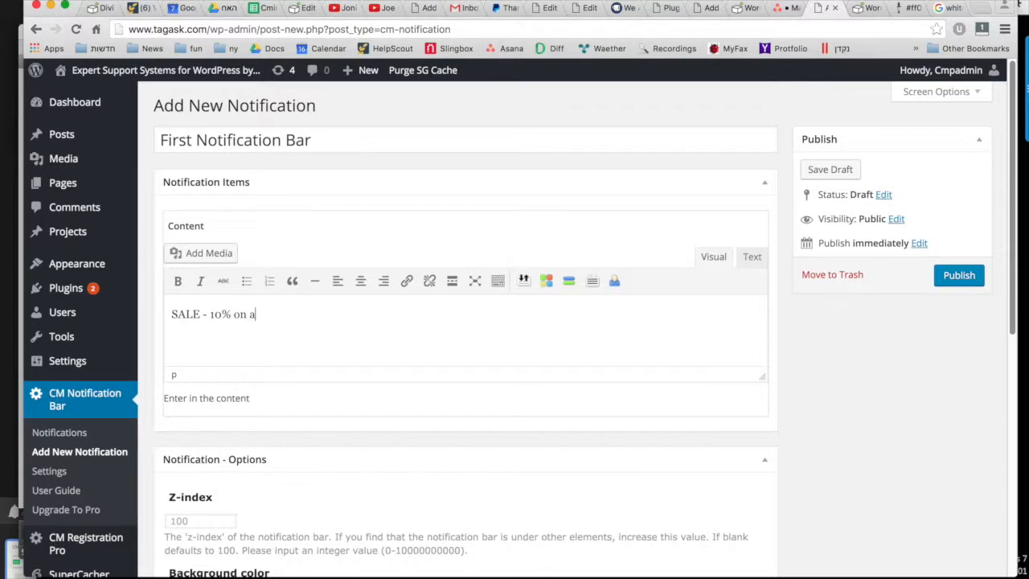
pyautogui.write('ll our products')
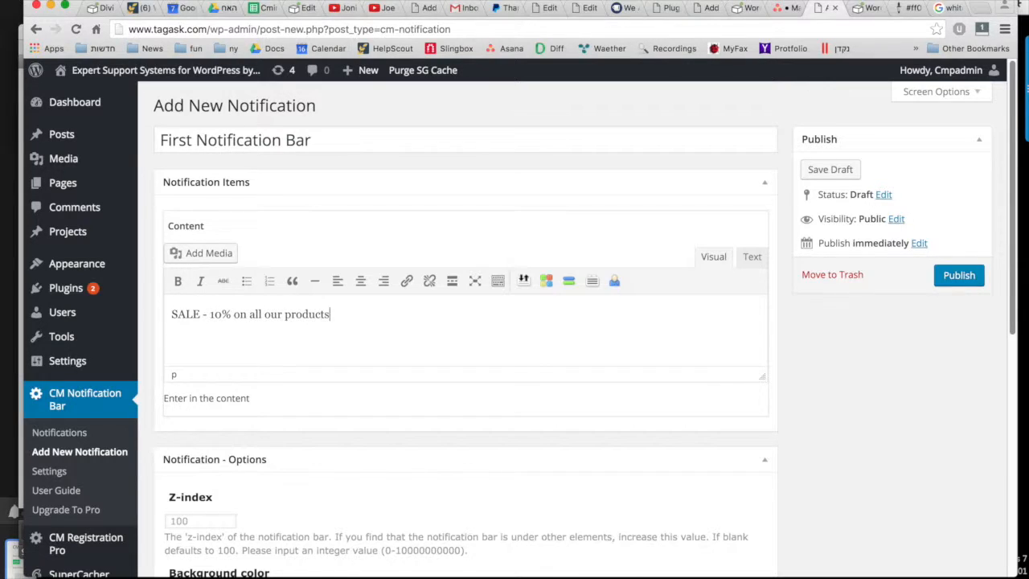
# Step: Set Background color to #ff0000 and Text color to #fff in Notification - Options
pyautogui.scroll(-3)
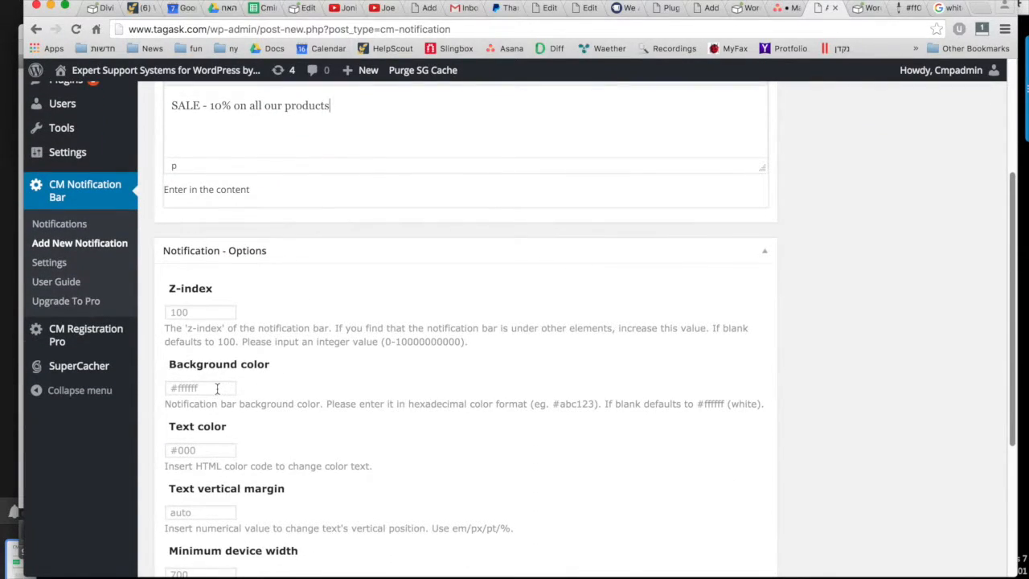
pyautogui.write('#ff0000')
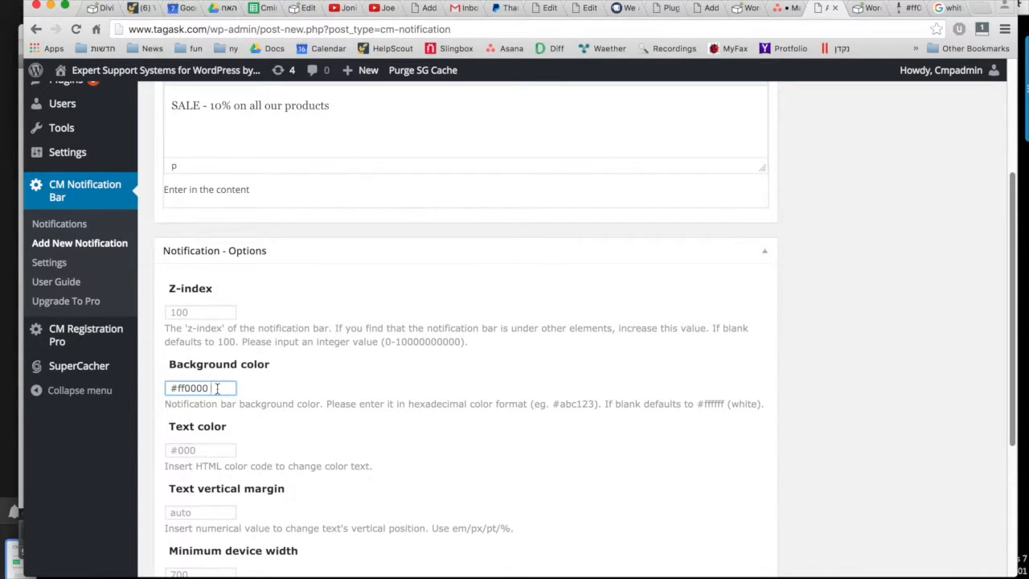
pyautogui.click(199, 450)
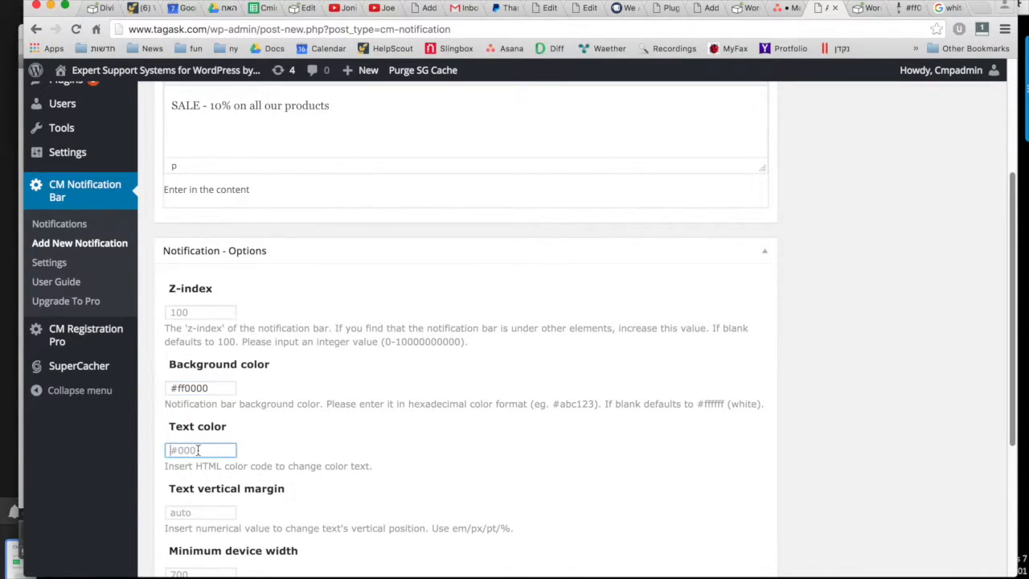
pyautogui.write('#fff')
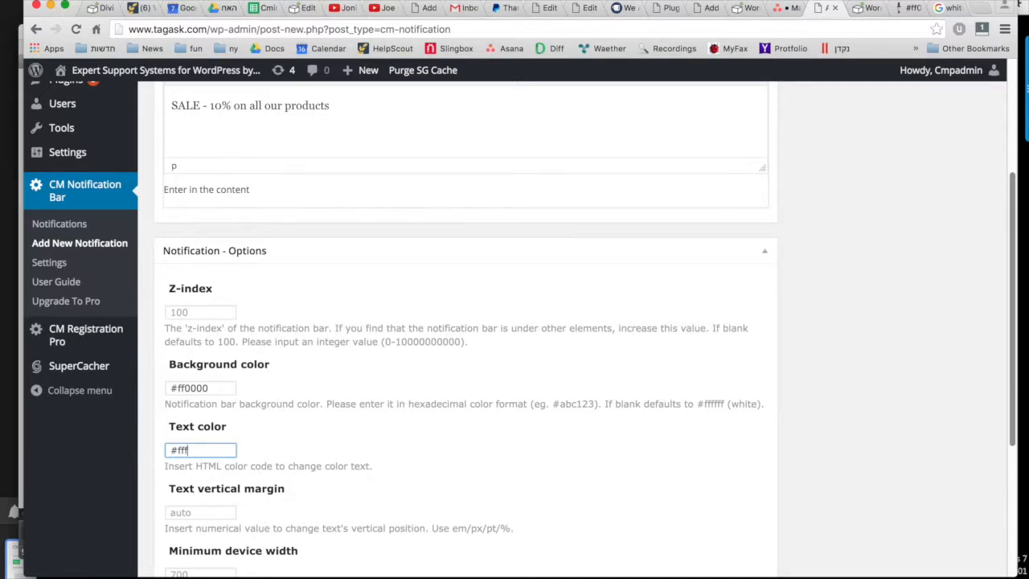
pyautogui.scroll(-3)
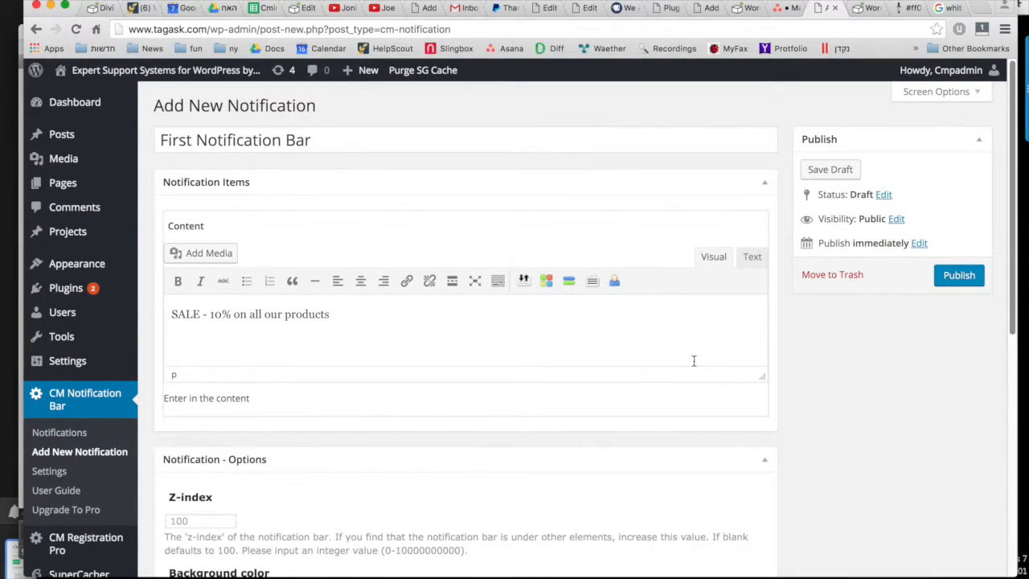
# Step: Publish the notification and visit the live site showing the red SALE - 10% bar
pyautogui.click(958, 275)
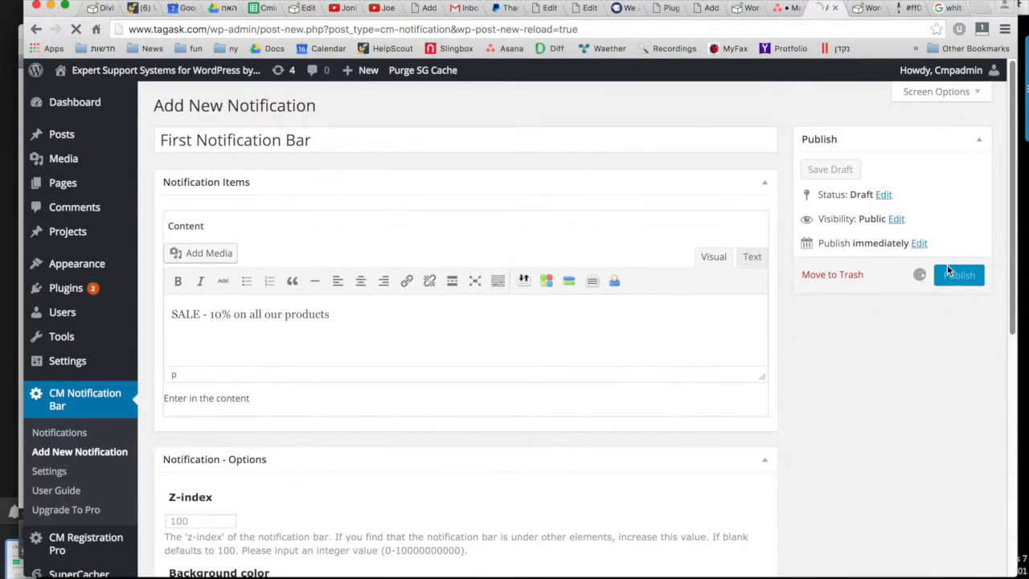
pyautogui.click(958, 275)
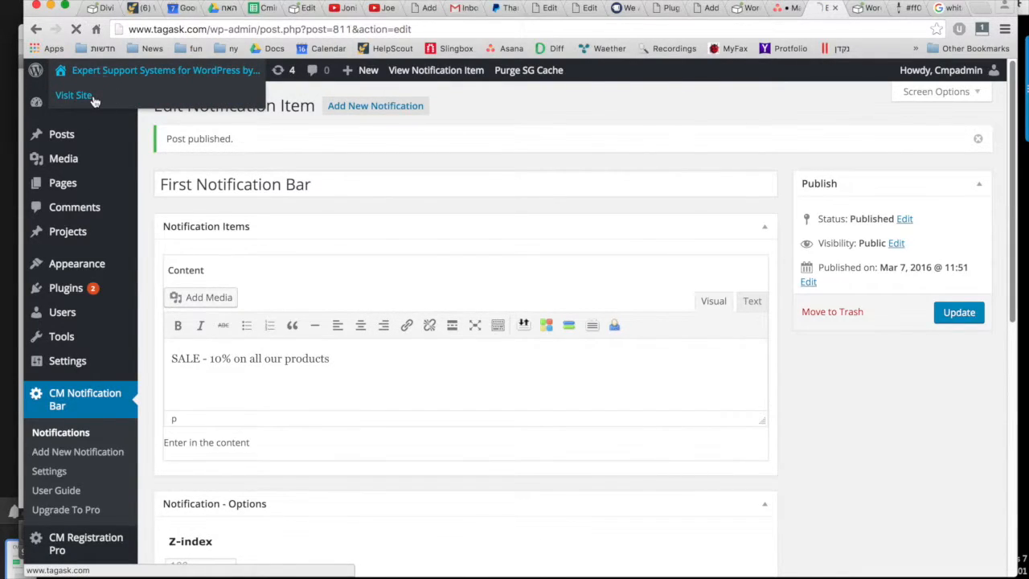
pyautogui.click(74, 95)
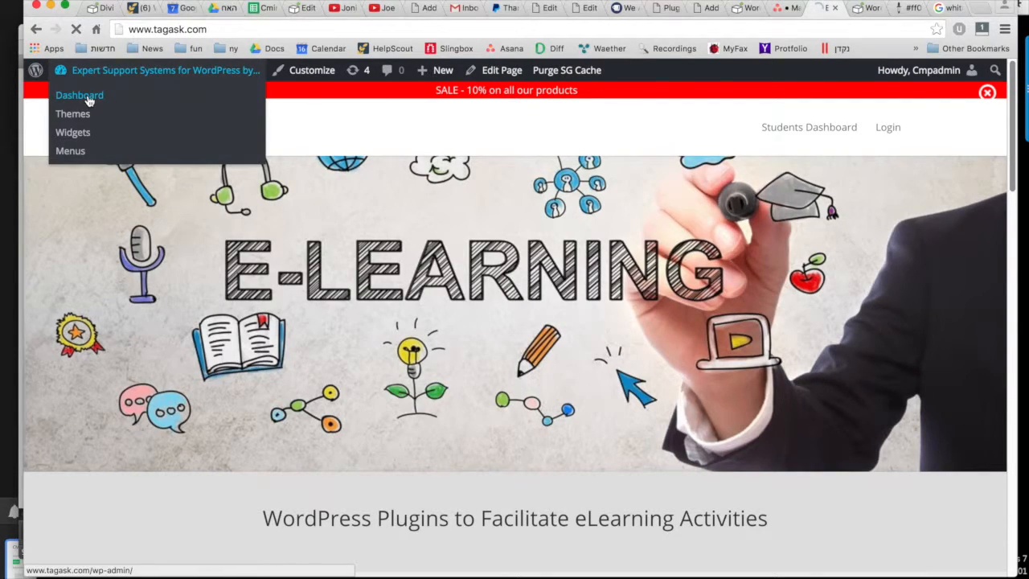
# Step: Return to the Dashboard and view the Upgrade To Pro free-versus-$29-Pro comparison
pyautogui.click(80, 95)
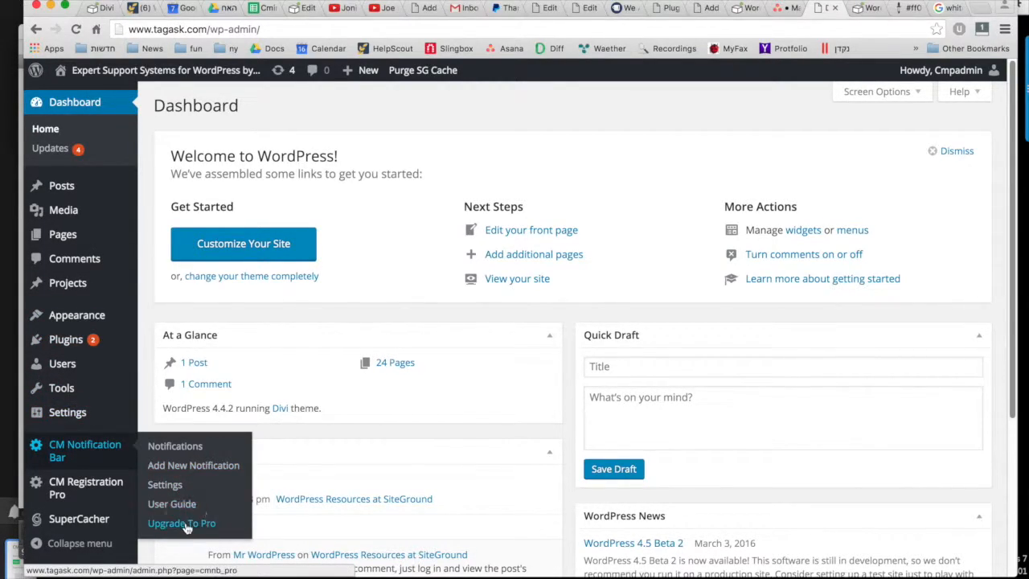
pyautogui.click(180, 523)
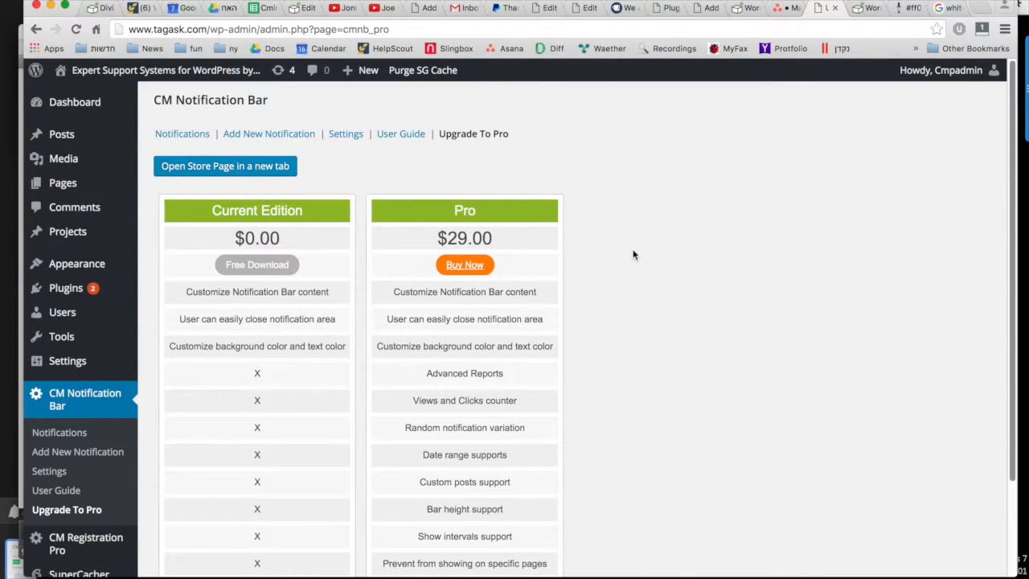
pyautogui.scroll(-3)
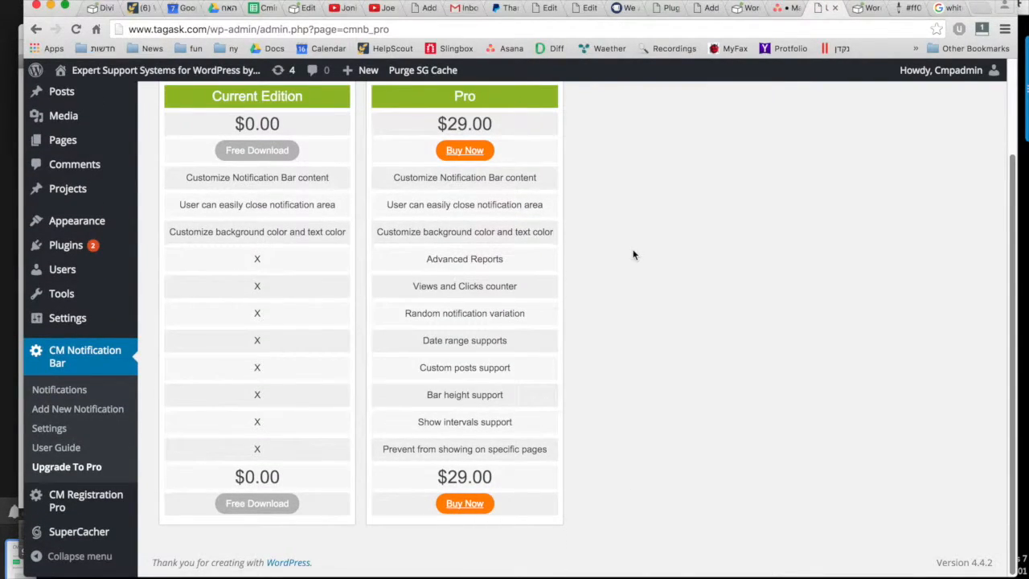